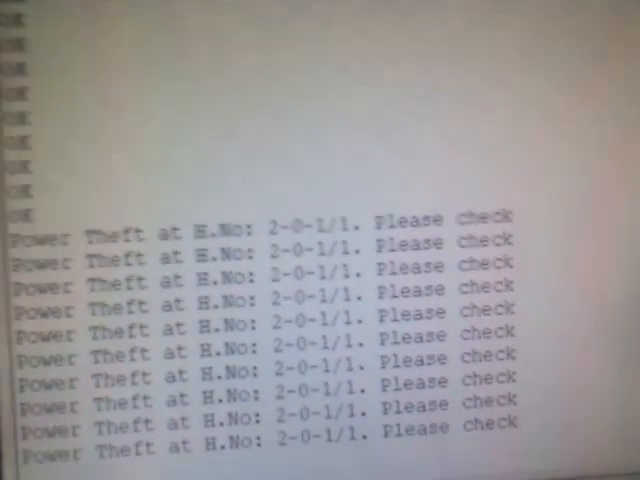
{"action": "scroll", "scroll_direction": "down", "scroll_amount": 3}
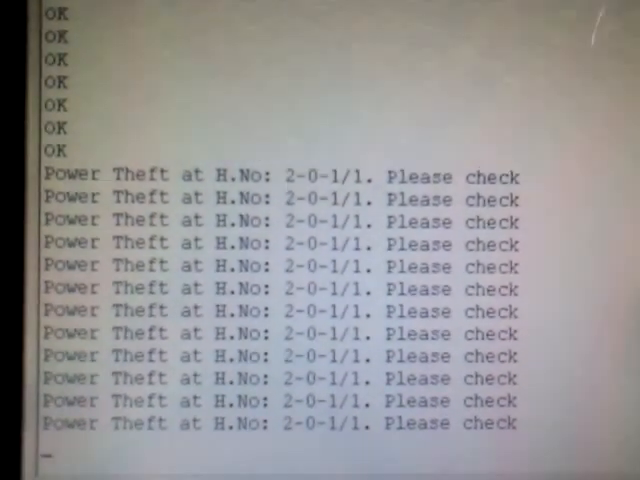